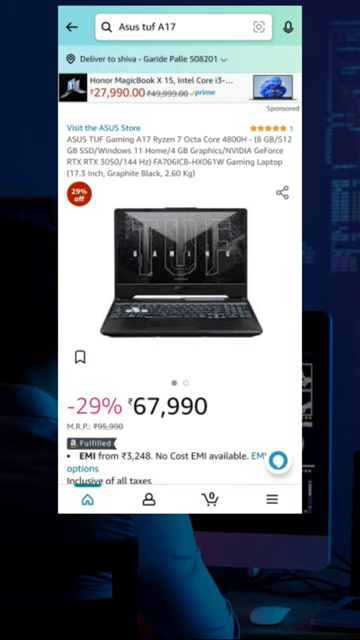
type("msi gaming sword 15")
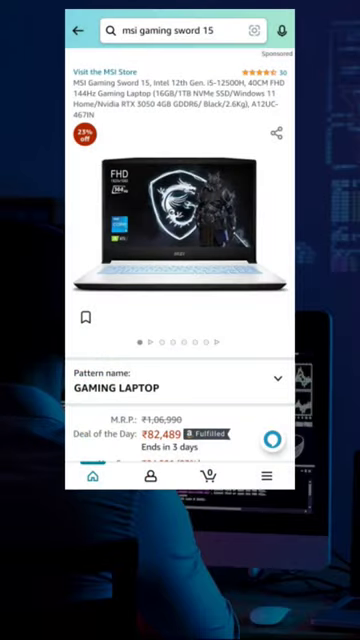